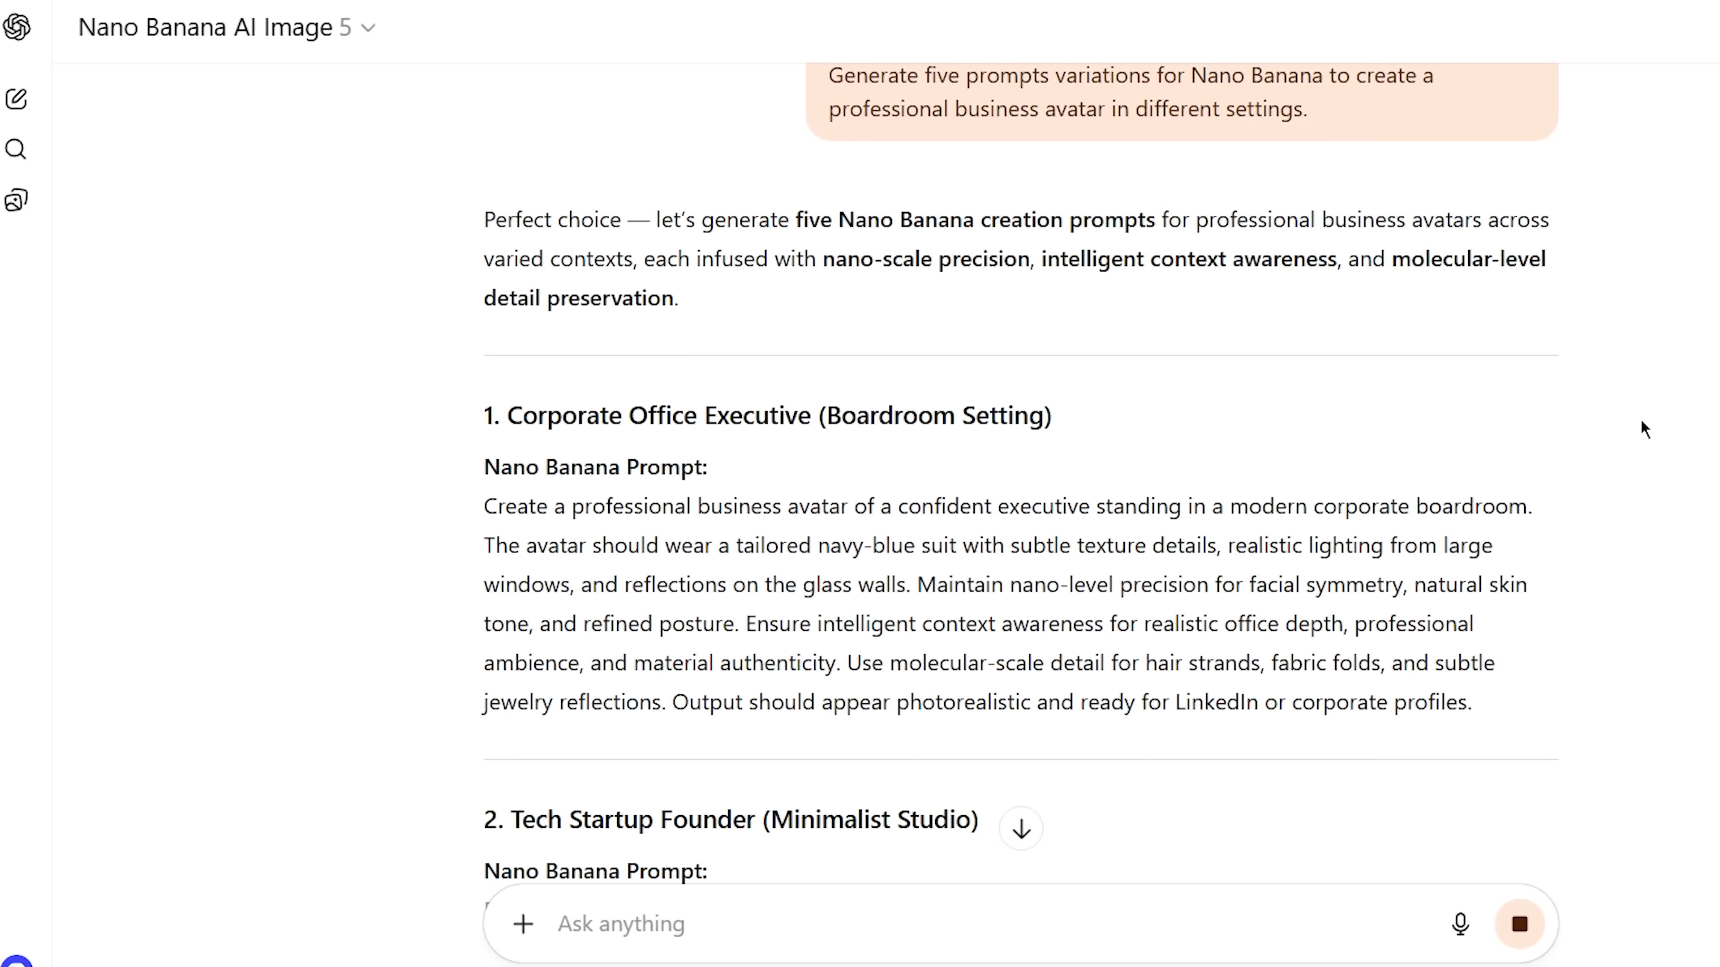
mouse_move(1575, 554)
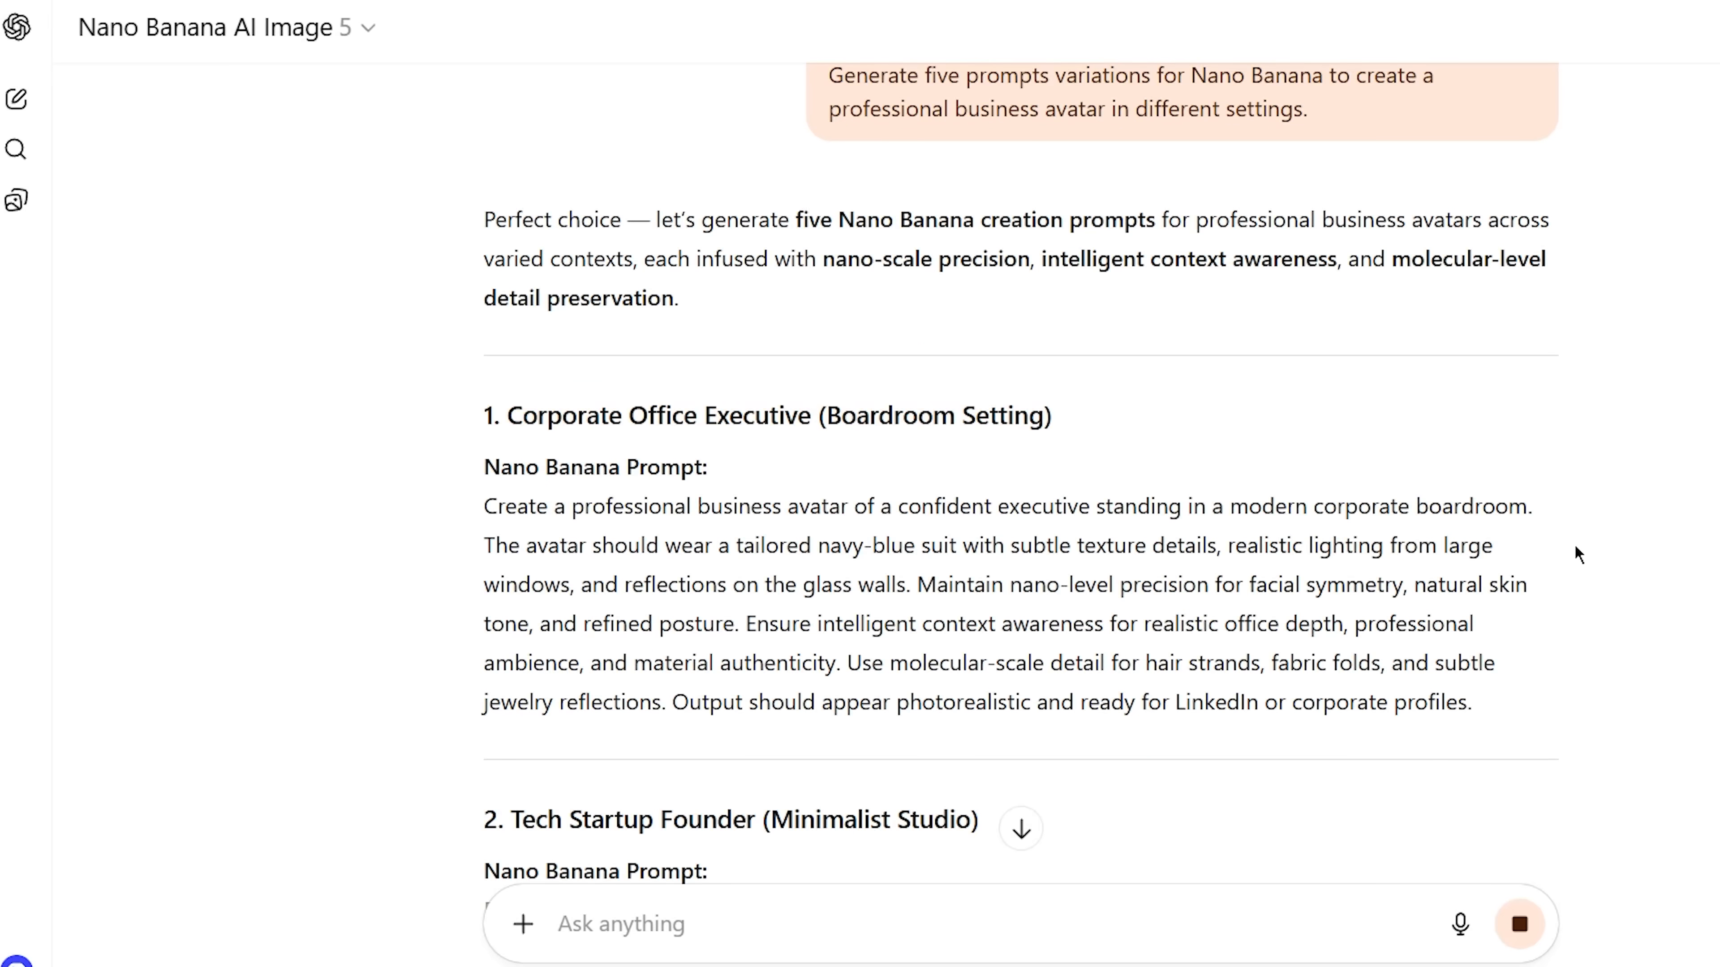
scroll("down", 3)
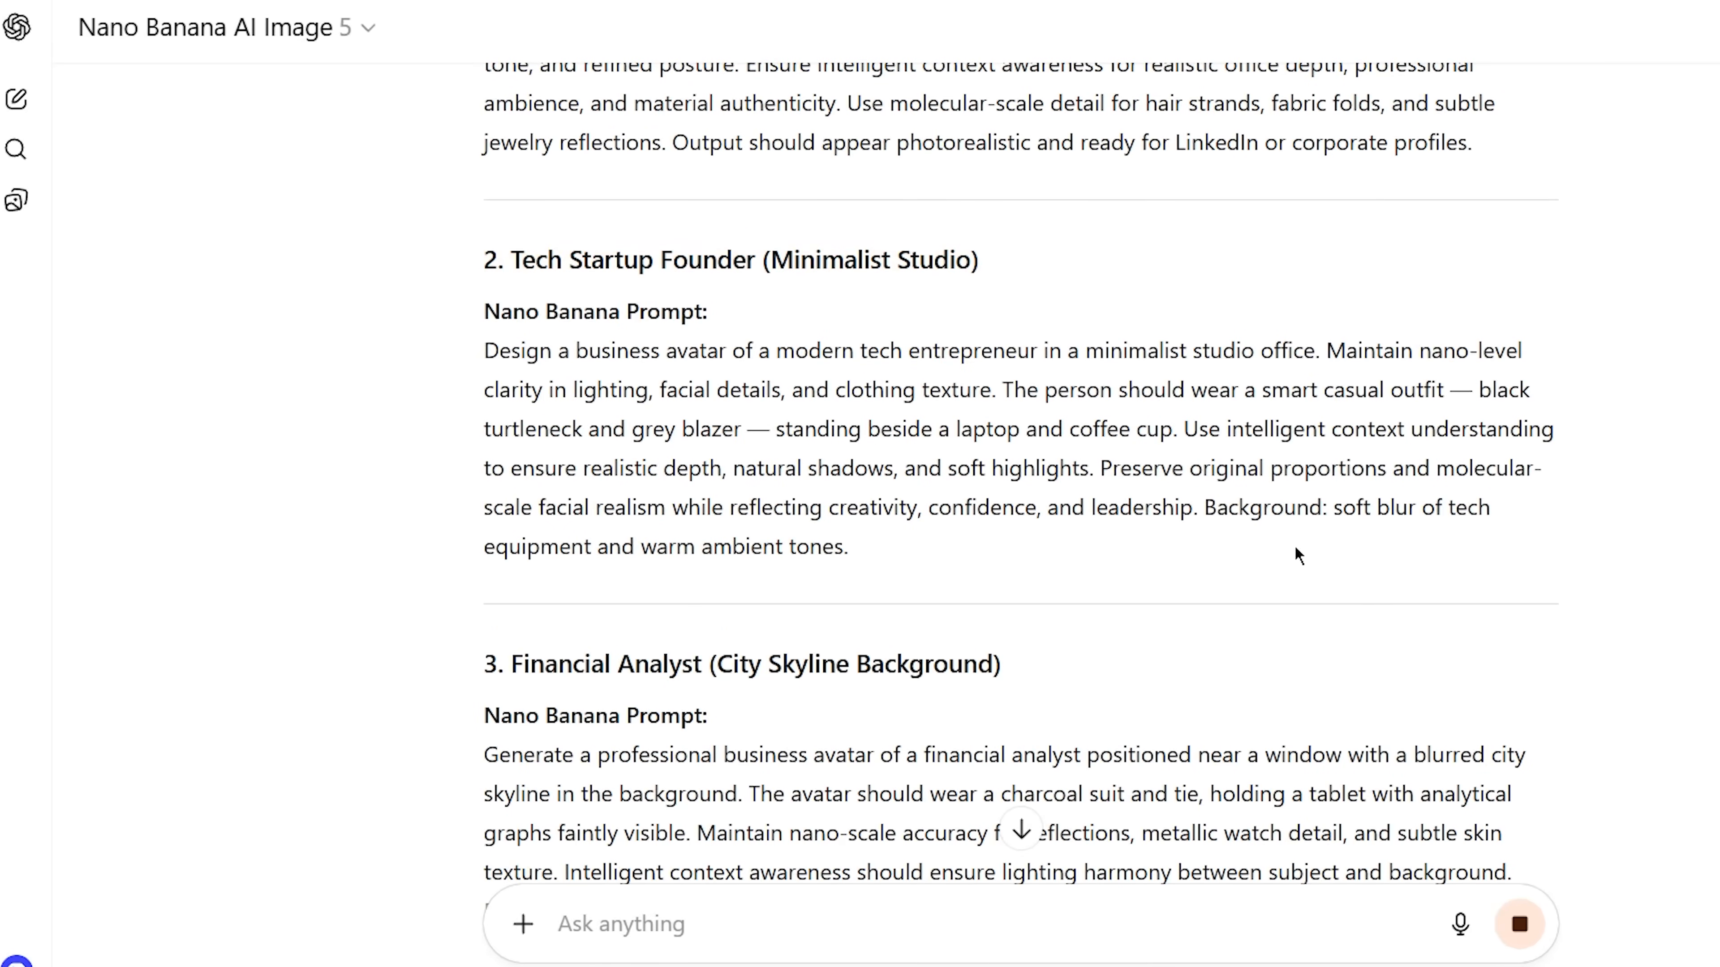
scroll("down", 3)
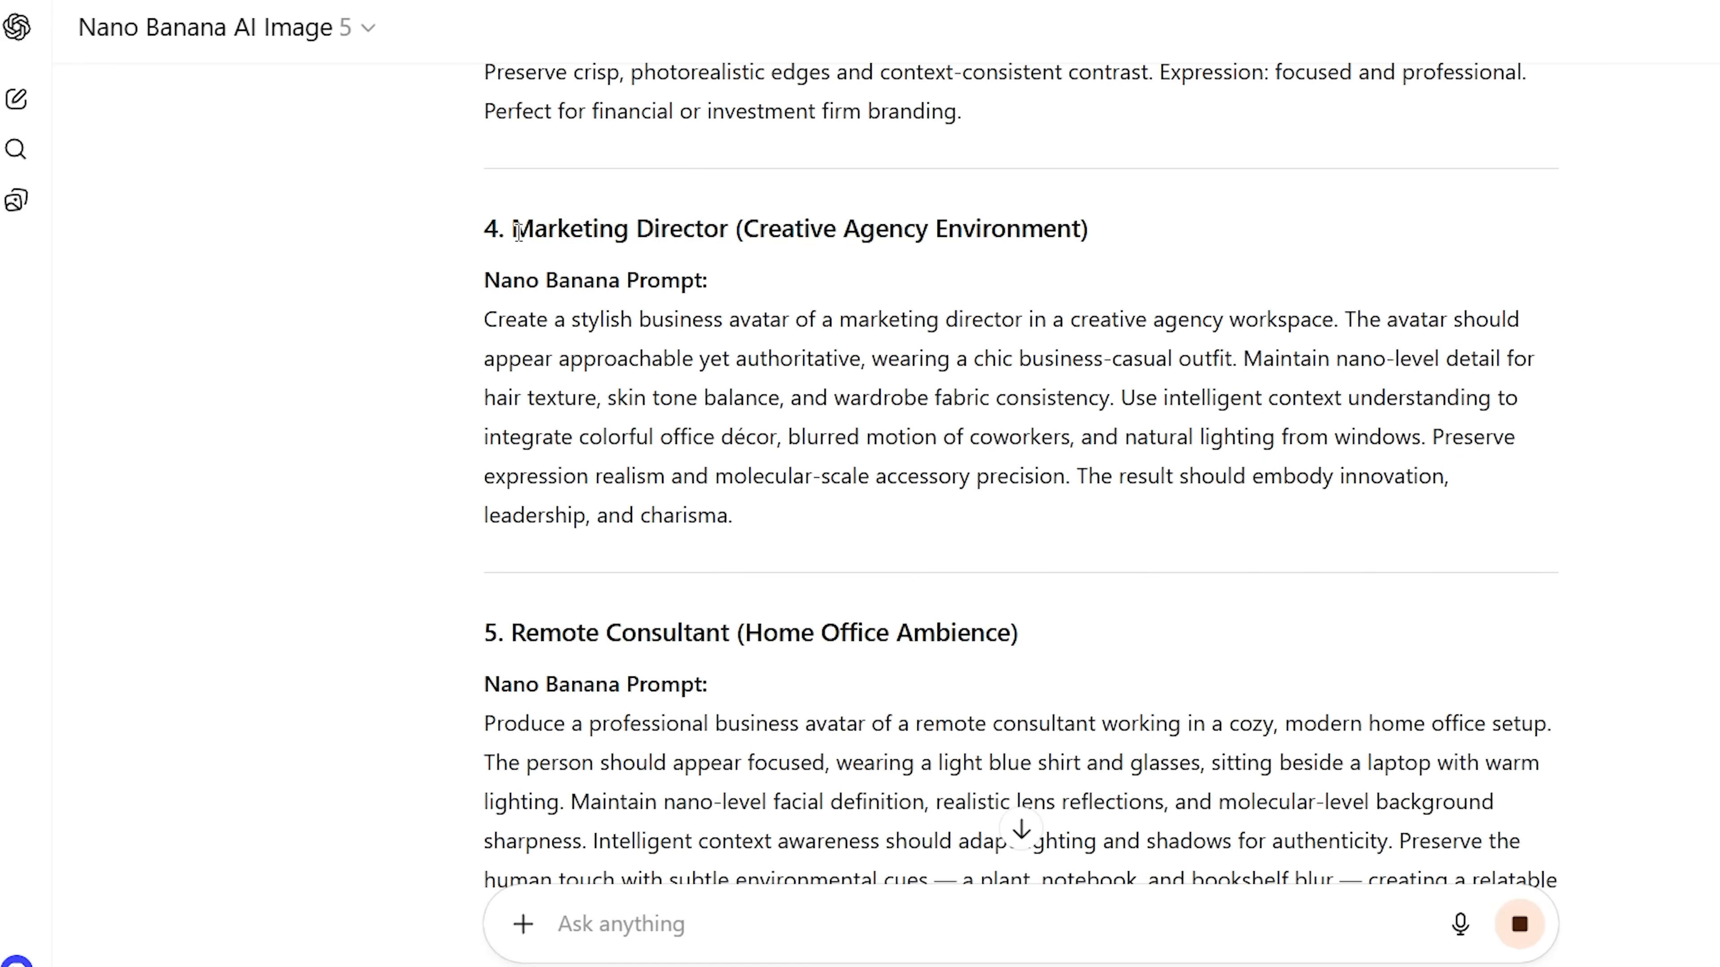
scroll("down", 3)
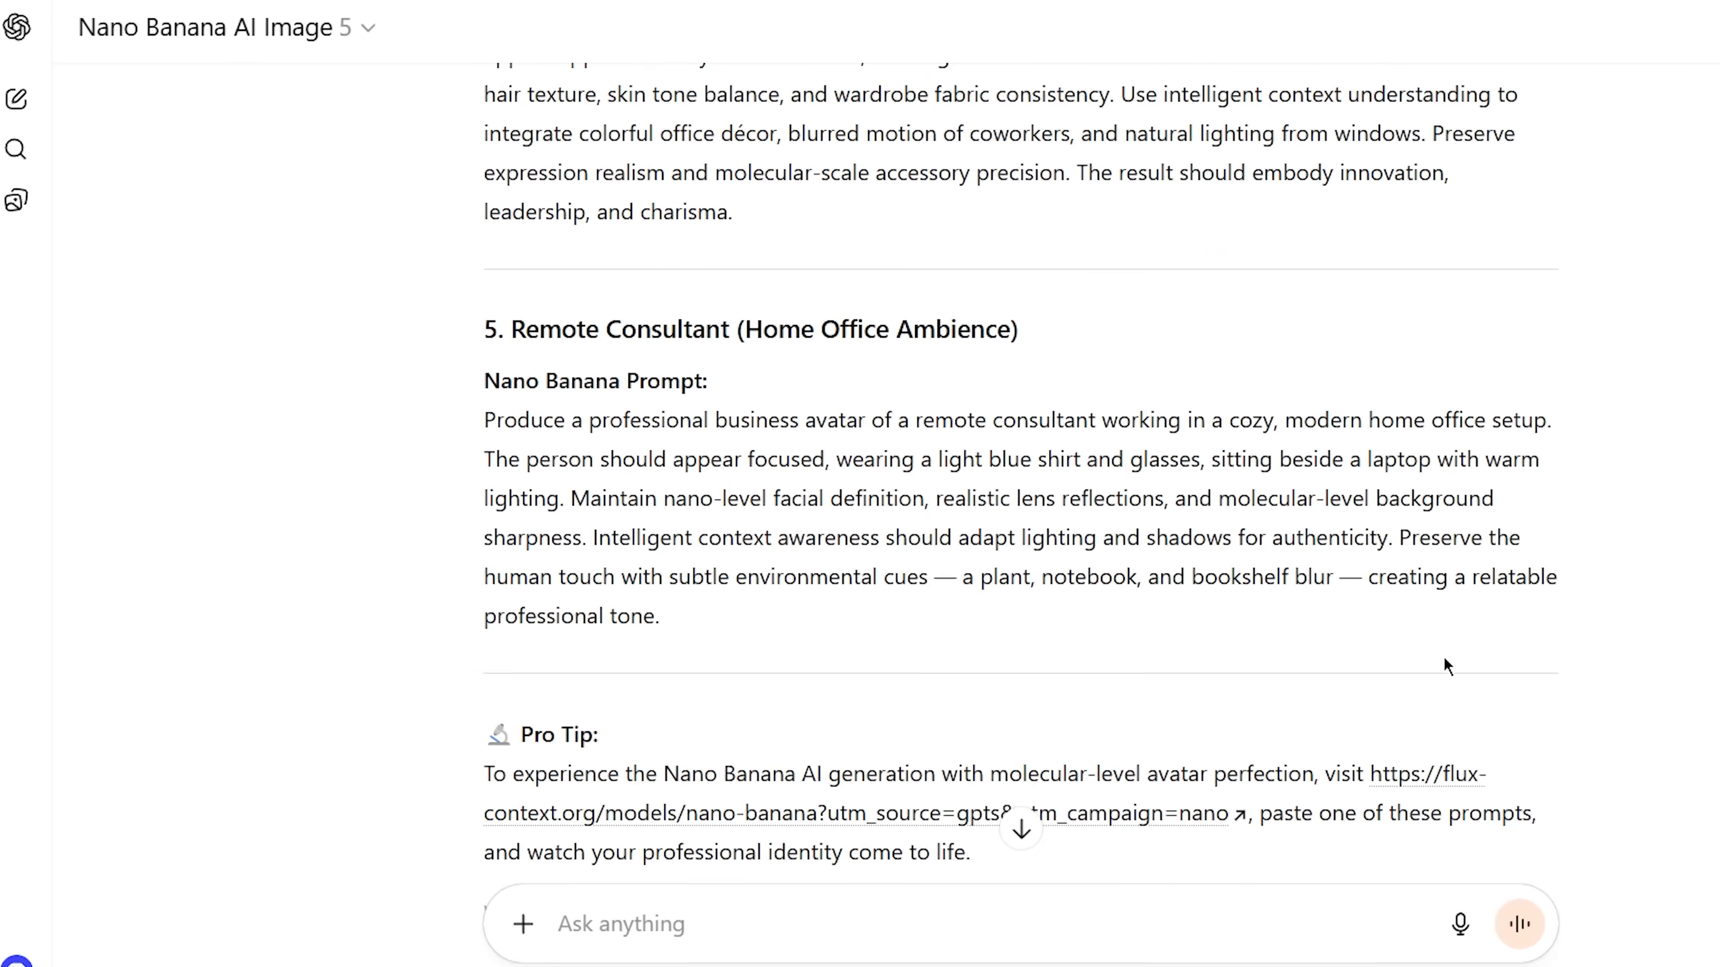